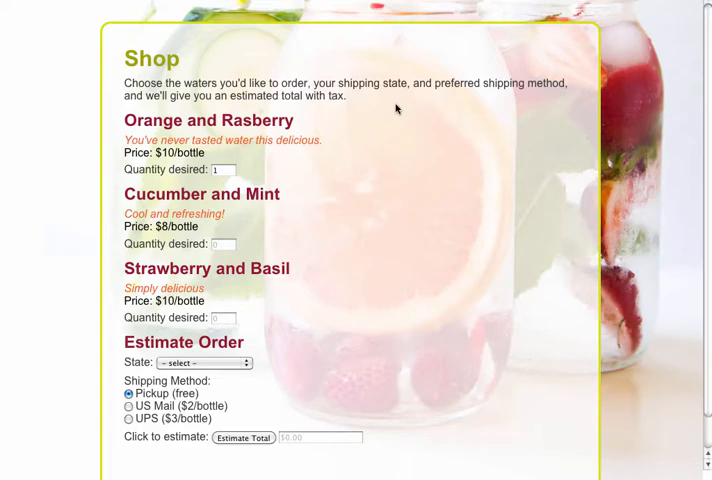
{"action": "mouse_move", "coordinate": [216, 145]}
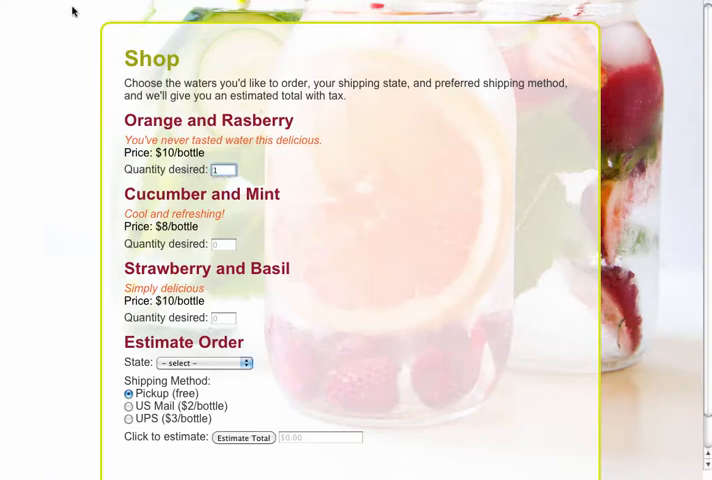
- Enter quantities 1 Orange and Rasberry, 2 Cucumber and Mint, 3 Strawberry and Basil
{"action": "left_click", "coordinate": [224, 245]}
{"action": "type", "text": "2"}
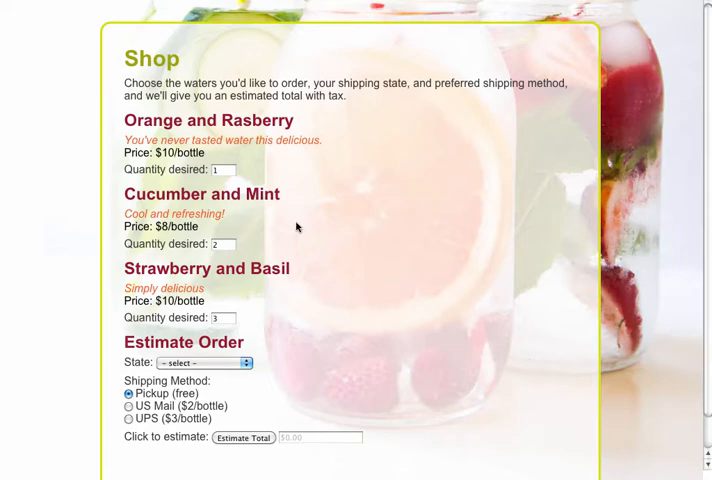
{"action": "mouse_move", "coordinate": [375, 251]}
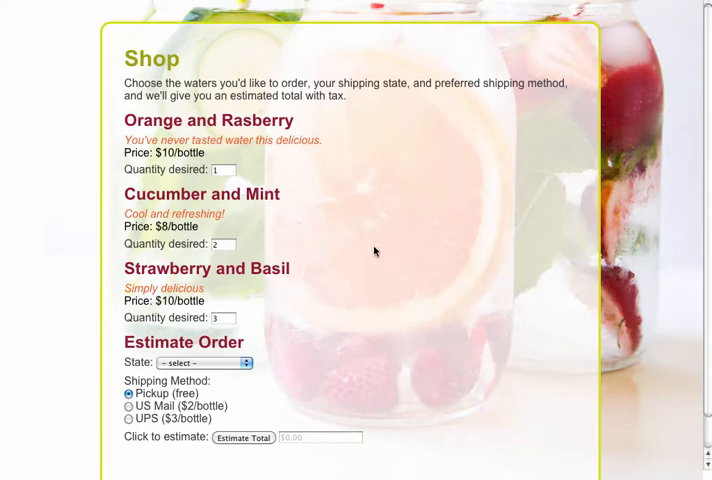
{"action": "mouse_move", "coordinate": [367, 250]}
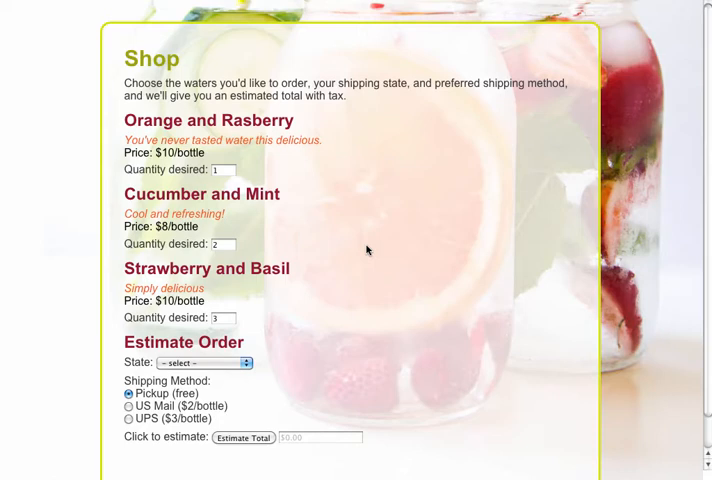
{"action": "mouse_move", "coordinate": [683, 8]}
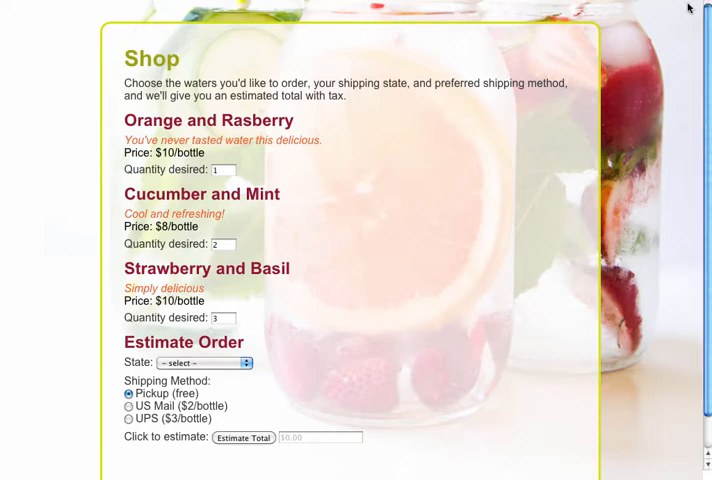
{"action": "mouse_move", "coordinate": [689, 8]}
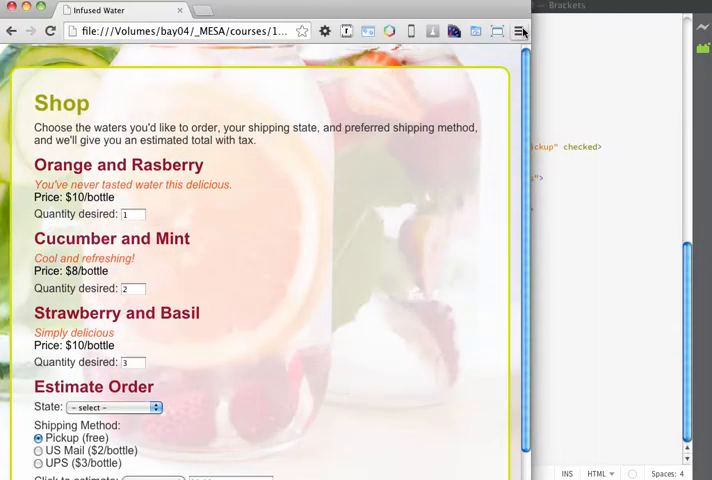
{"action": "mouse_move", "coordinate": [520, 29]}
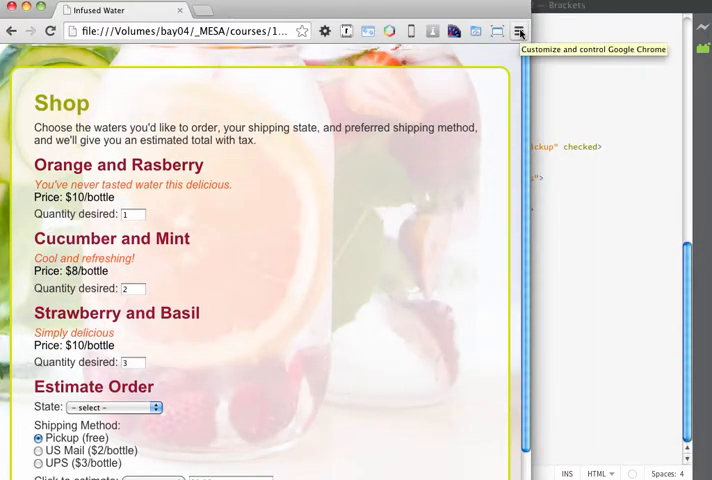
- Open Developer Tools from the Chrome menu's Tools submenu
{"action": "left_click", "coordinate": [515, 28]}
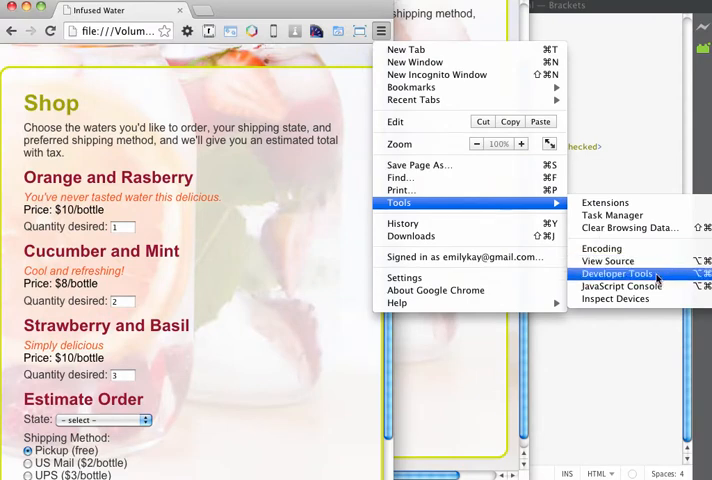
{"action": "left_click", "coordinate": [616, 272]}
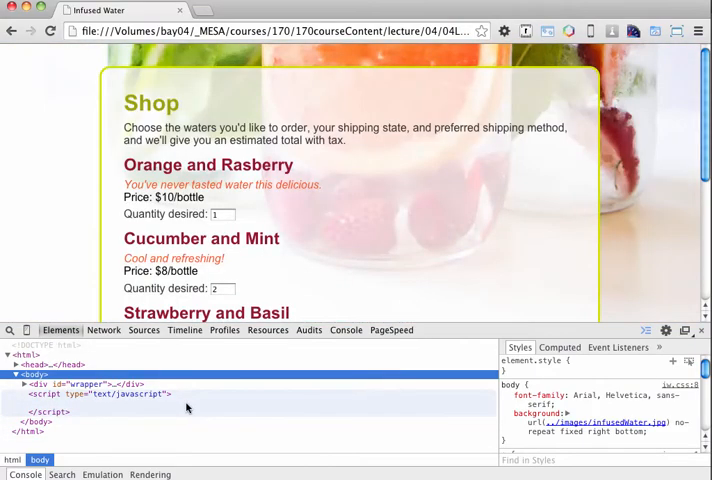
- Show the DevTools Console and bring its empty prompt into view
{"action": "left_click", "coordinate": [345, 330]}
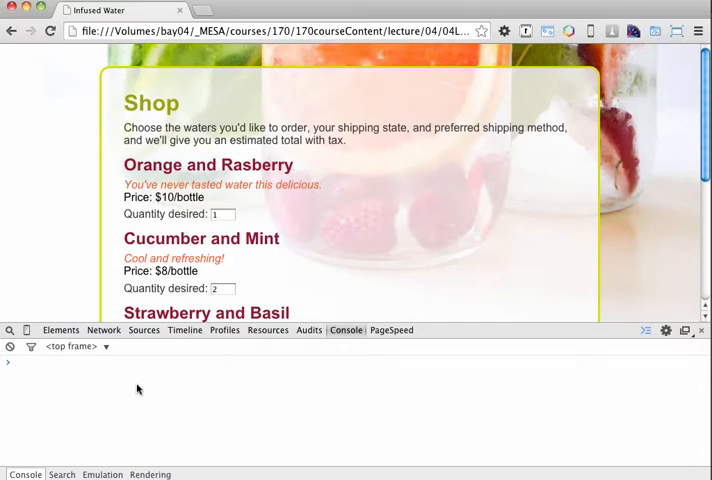
{"action": "mouse_move", "coordinate": [149, 184]}
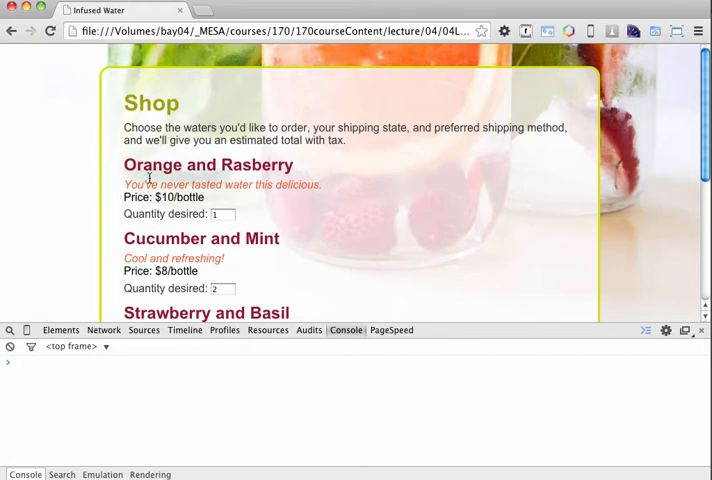
{"action": "scroll", "scroll_direction": "down", "scroll_amount": 3}
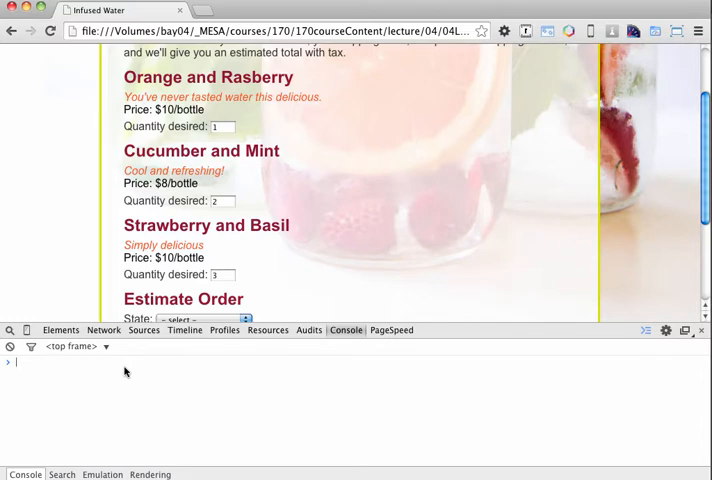
{"action": "mouse_move", "coordinate": [114, 374]}
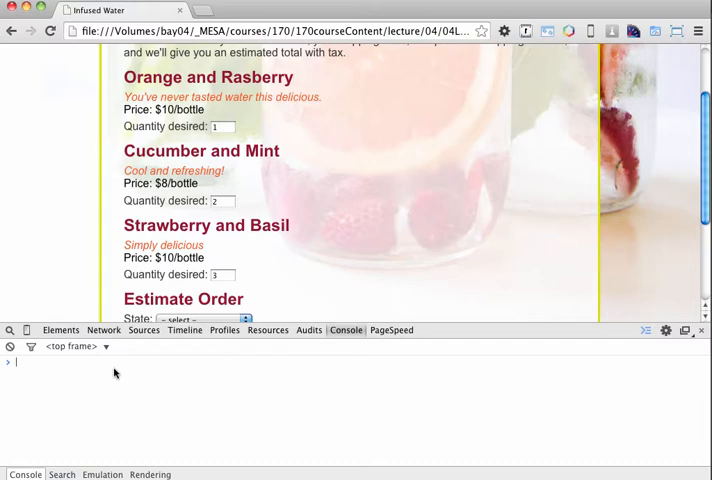
- Evaluate document.forms in the console, revealing the cart-water form
{"action": "type", "text": "document.forms"}
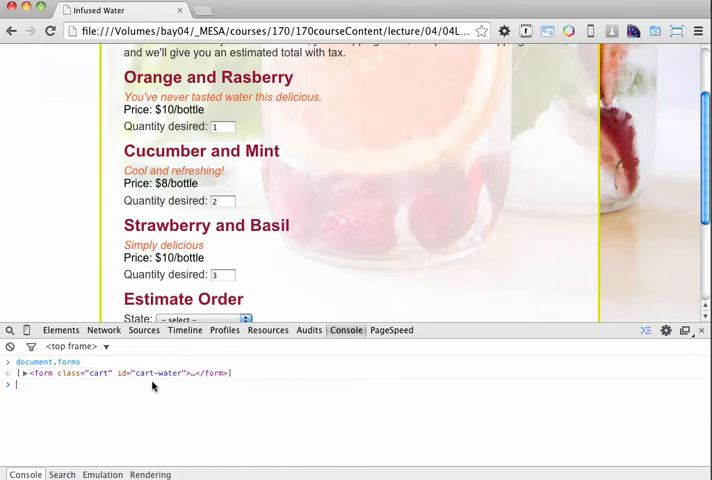
{"action": "mouse_move", "coordinate": [278, 175]}
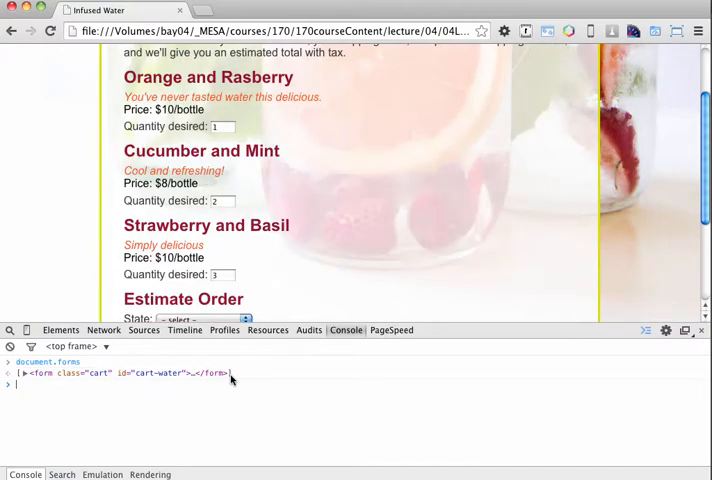
{"action": "mouse_move", "coordinate": [94, 411]}
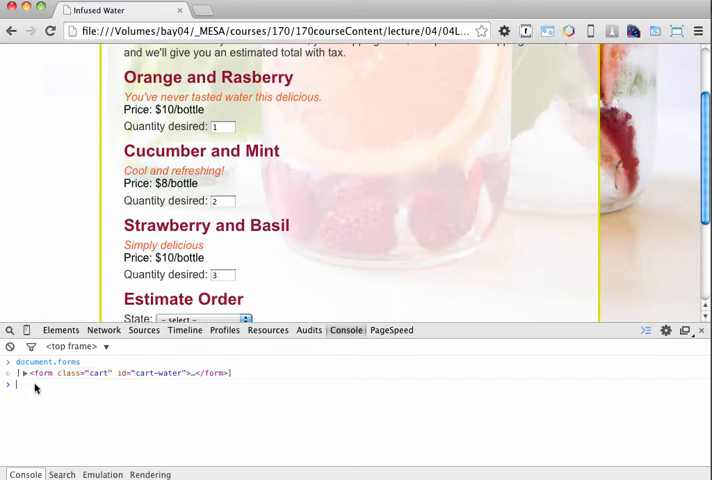
- Evaluate document.forms[0] to return the cart-water form element
{"action": "type", "text": "document.forms[0"}
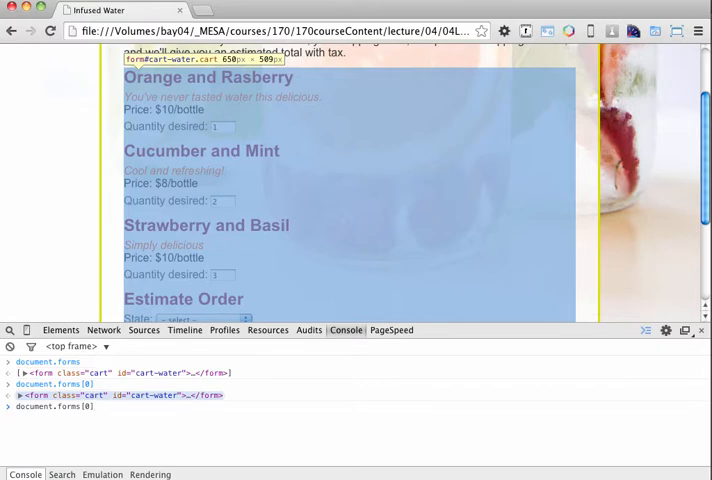
- Inspect document.forms[0].elements[0], read values "1", "2", "3" of elements 0–2, then clear
{"action": "type", "text": ".elements"}
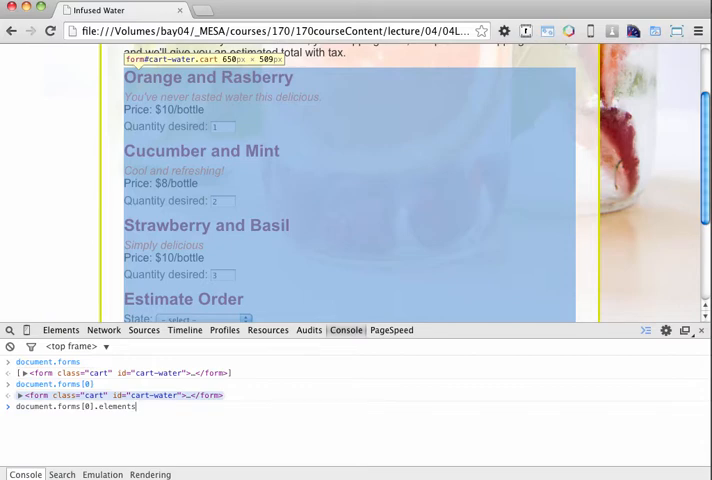
{"action": "key", "text": "Enter"}
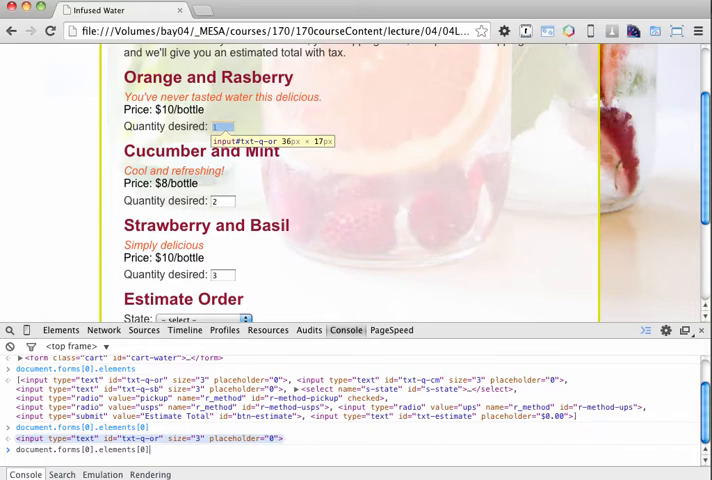
{"action": "type", "text": ".value"}
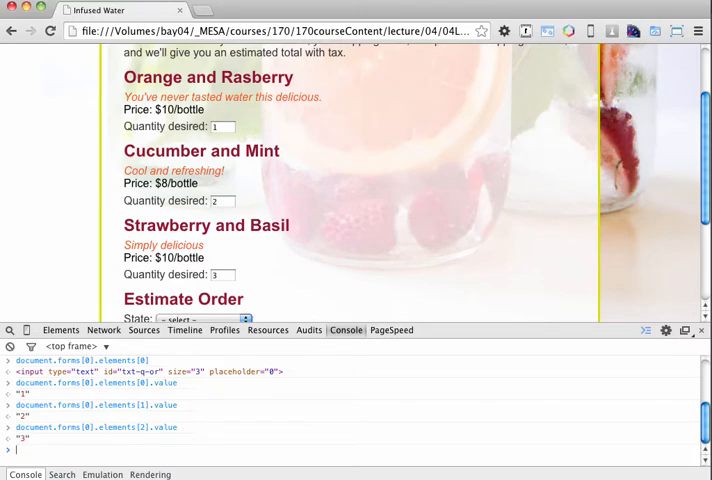
{"action": "mouse_move", "coordinate": [675, 430]}
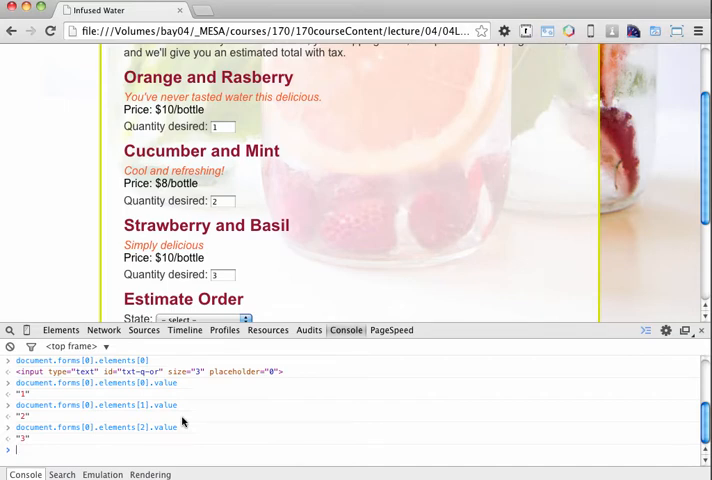
{"action": "type", "text": "clear"}
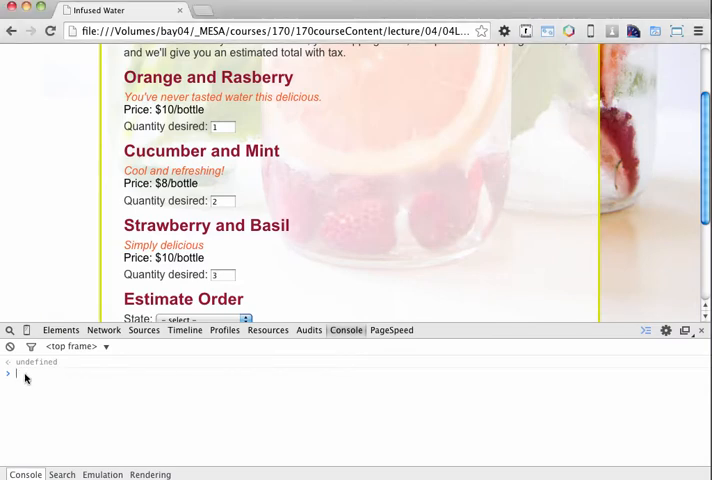
- Evaluate document.getElementById in the cleared console, showing a native function
{"action": "type", "text": "document.getElementById"}
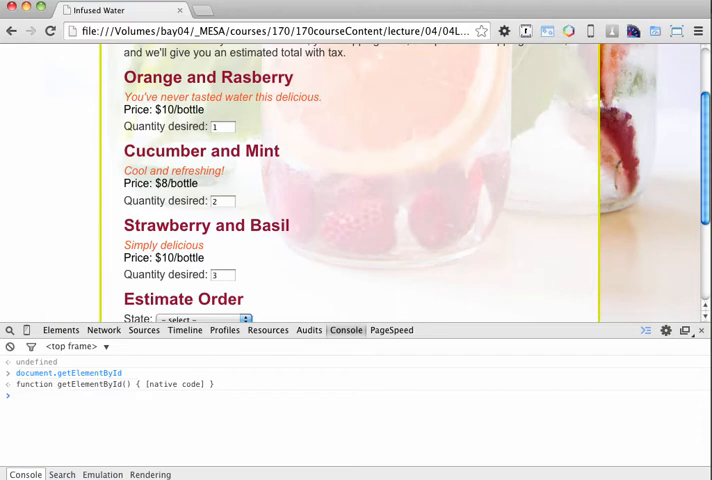
{"action": "mouse_move", "coordinate": [524, 219]}
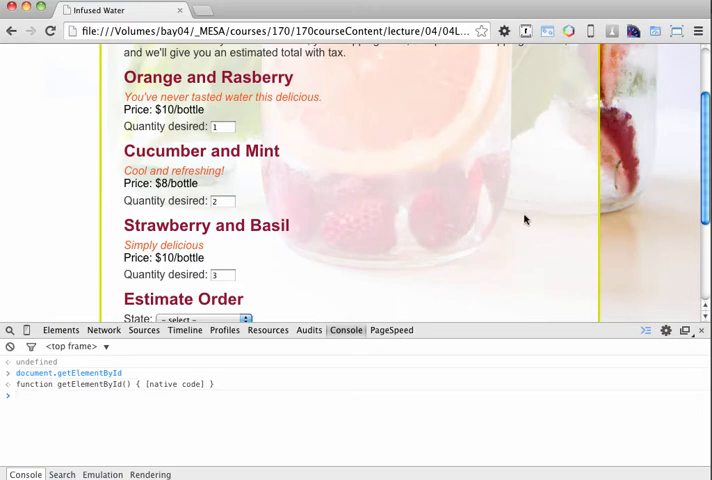
{"action": "right_click", "coordinate": [219, 126]}
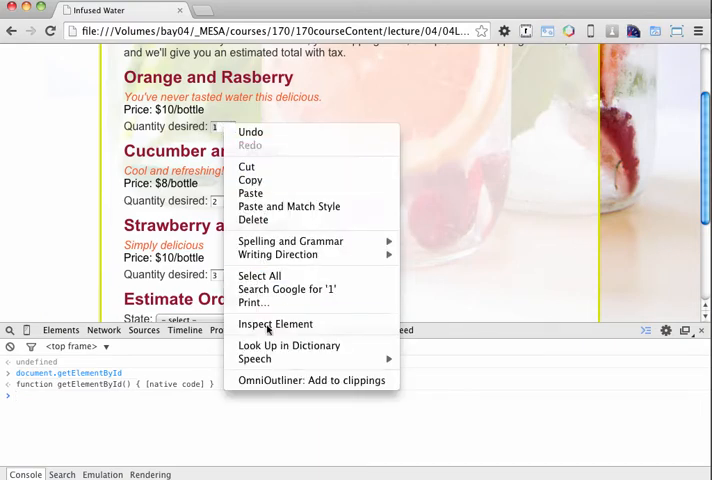
{"action": "left_click", "coordinate": [275, 323]}
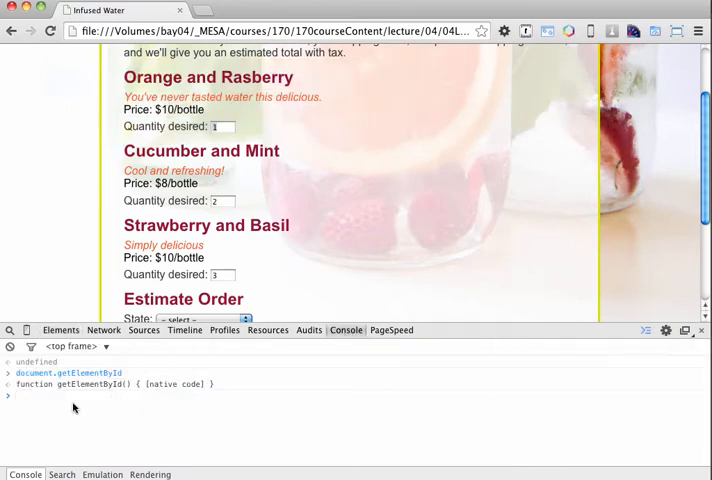
- Fetch the input with document.getElementById('txt-q-or') and read its value "1"
{"action": "type", "text": "document.getElementById"}
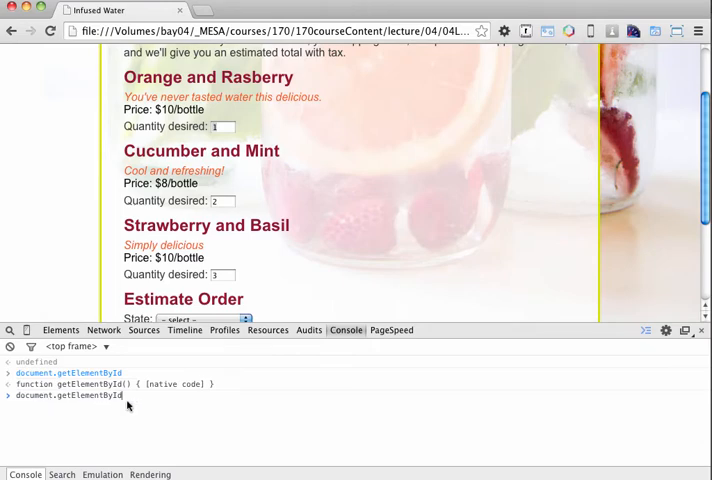
{"action": "type", "text": "('"}
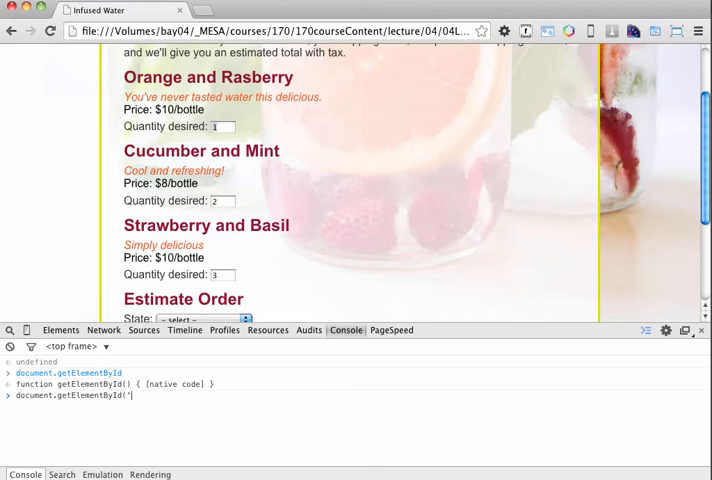
{"action": "type", "text": "txt-"}
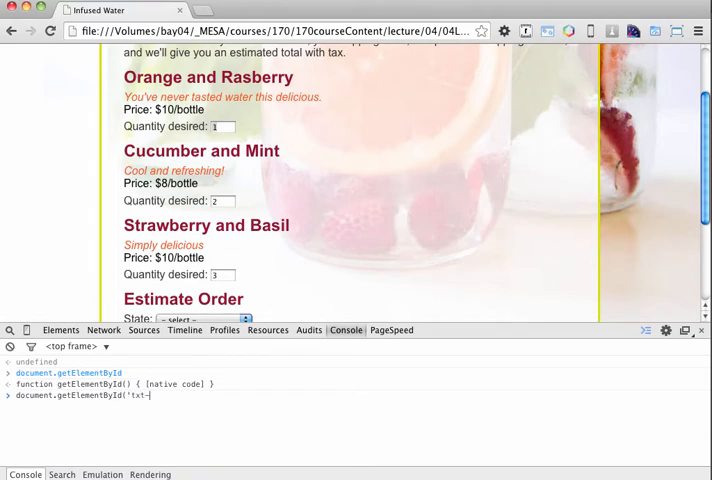
{"action": "type", "text": "q-or"}
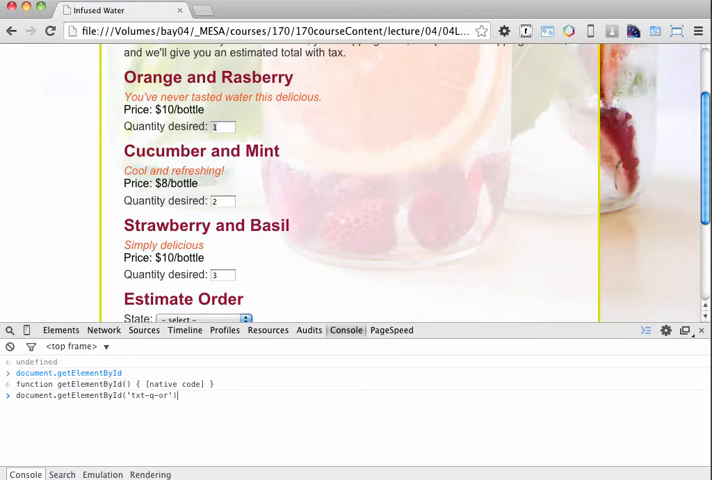
{"action": "key", "text": "Enter"}
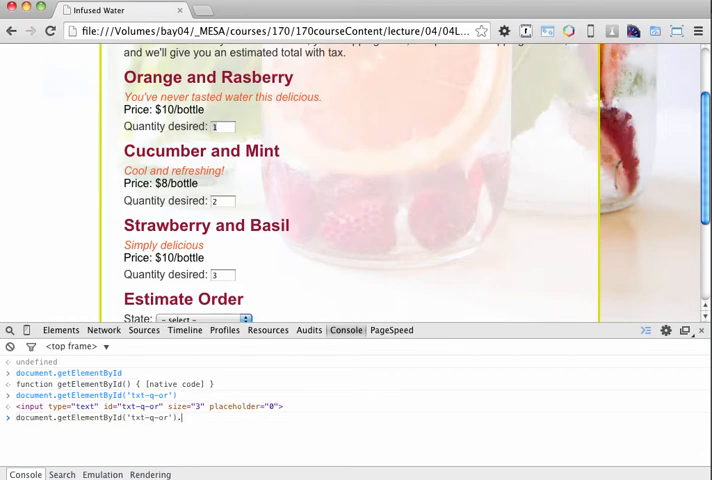
{"action": "type", "text": ".value"}
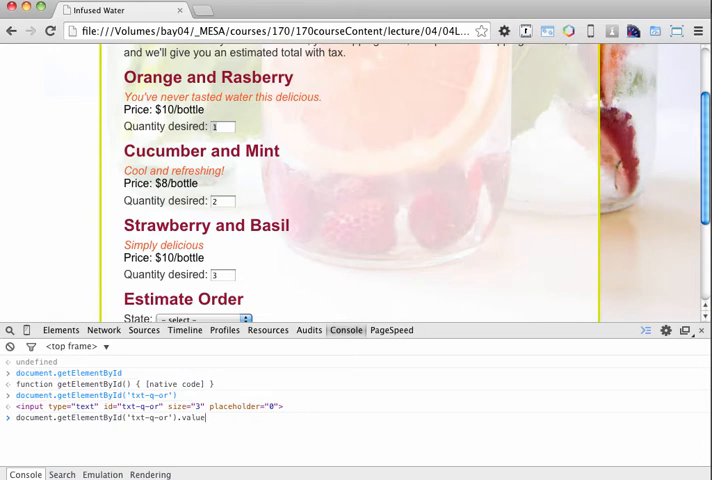
{"action": "key", "text": "Enter"}
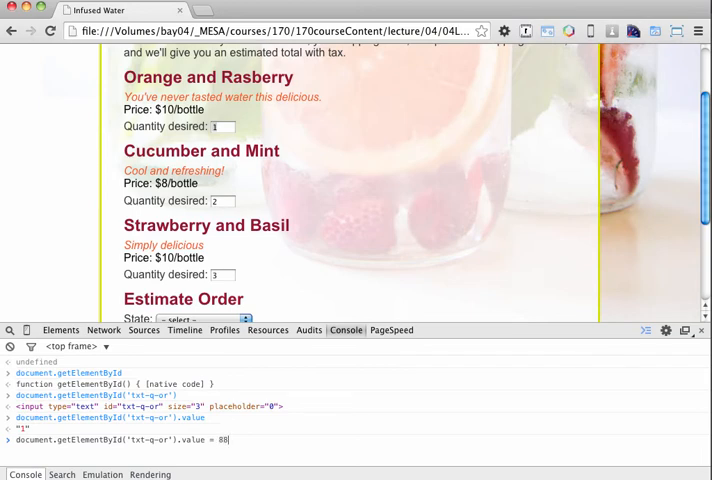
{"action": "mouse_move", "coordinate": [369, 274]}
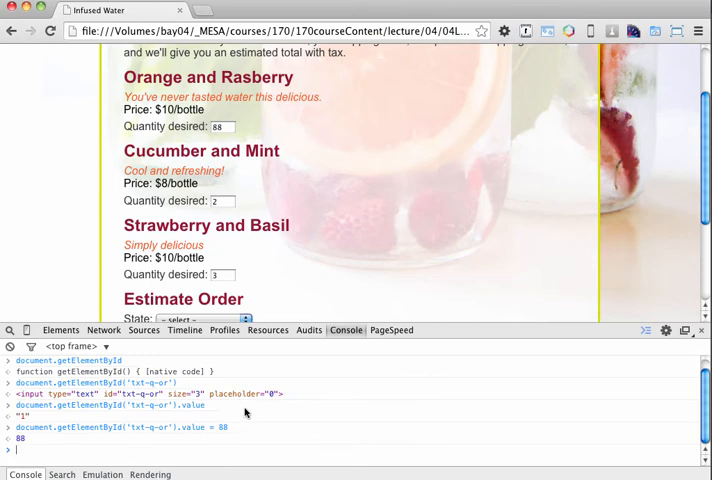
{"action": "mouse_move", "coordinate": [385, 263]}
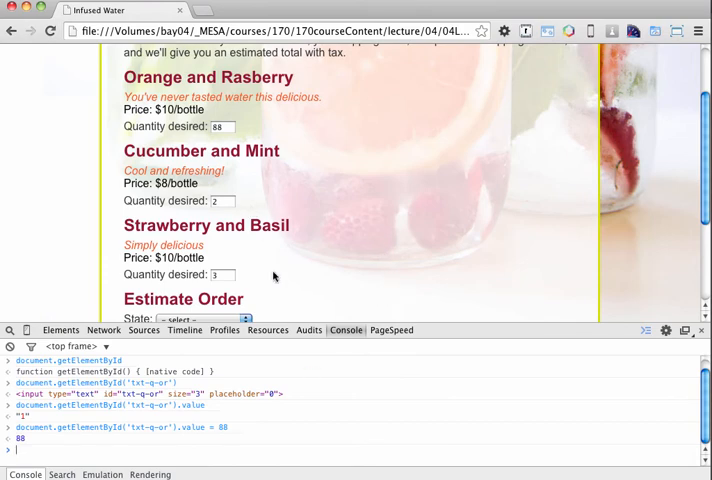
{"action": "mouse_move", "coordinate": [335, 347]}
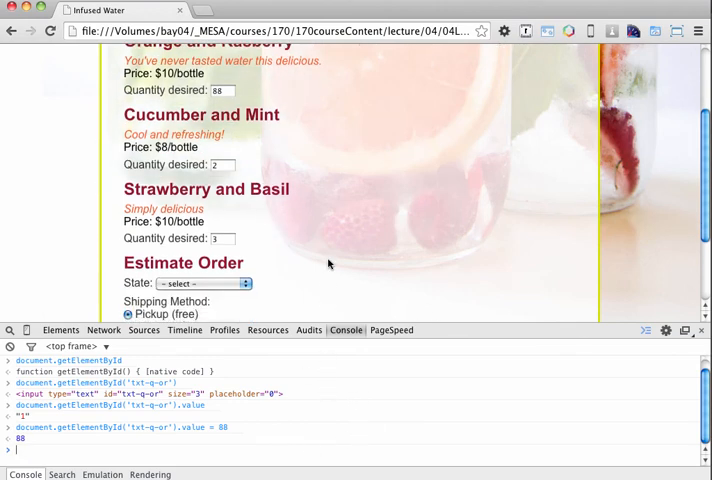
{"action": "mouse_move", "coordinate": [311, 249]}
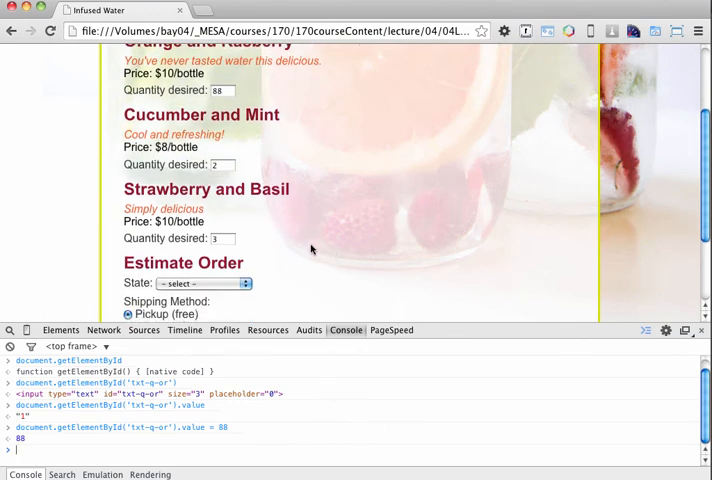